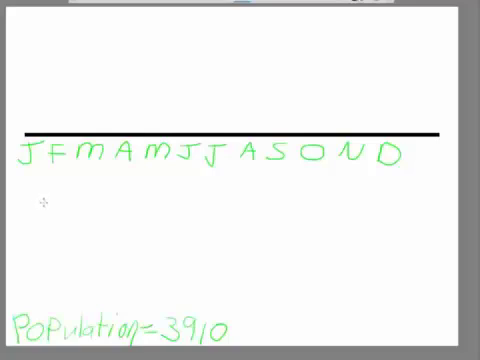
Handwrite "Inc = #new cases" over a fraction bar with "POP" beneath, above the timeline.
type("Inc = #new cases")
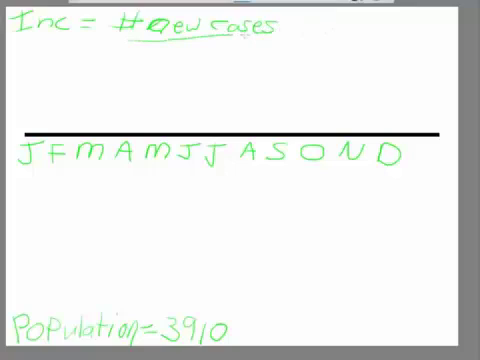
type("POP")
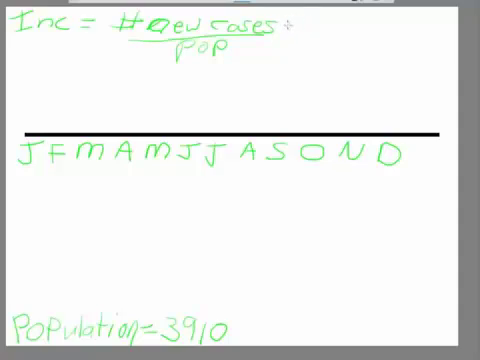
Handwrite "Prev = #cases @ a given time / pop" above "Population = 3910".
type("Prev= #cases@a")
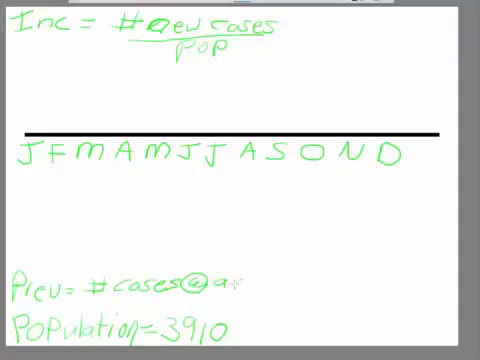
type("given")
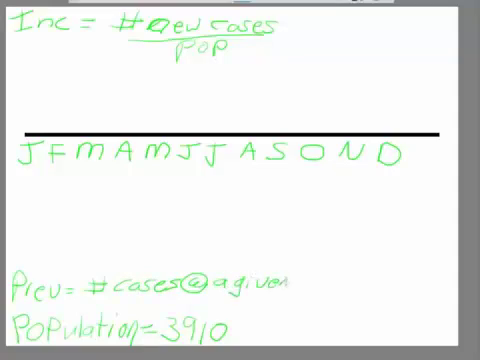
type("+ me/pop")
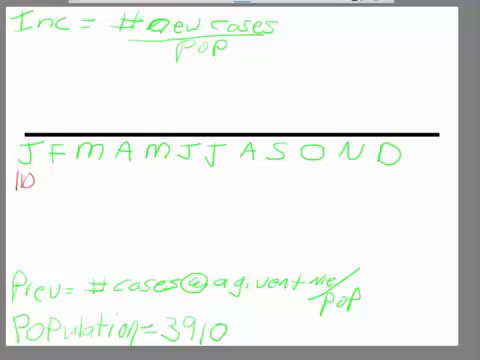
mouse_move(22, 116)
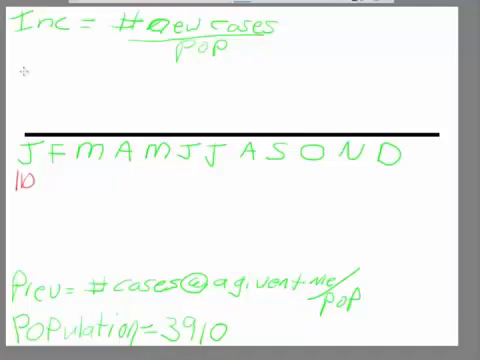
mouse_move(66, 104)
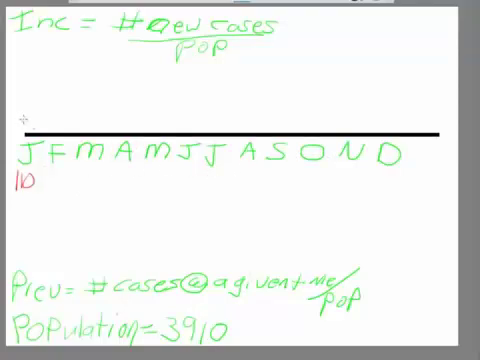
Handwrite monthly new-case counts 2, 11, 4, 7, 20, 1, ... 12, 6, 13 above the month letters.
type("2")
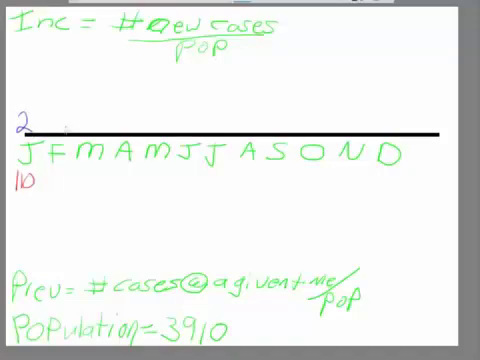
type("11 4 7 201")
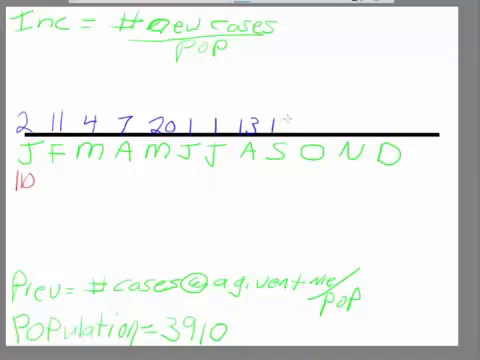
type("12")
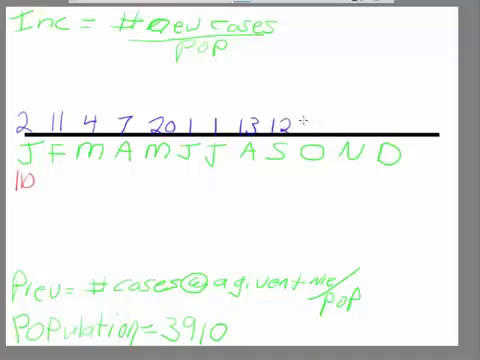
type("6")
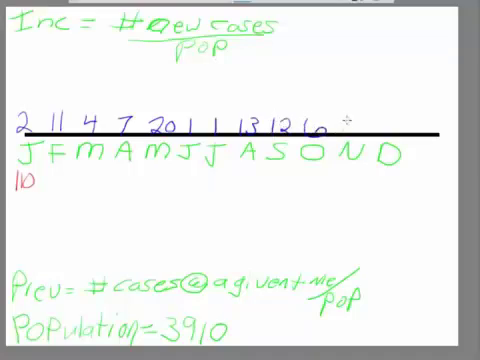
type("13 0")
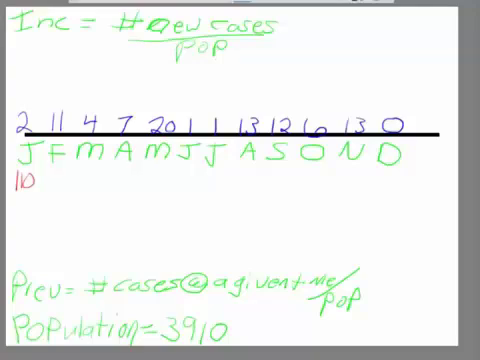
mouse_move(272, 56)
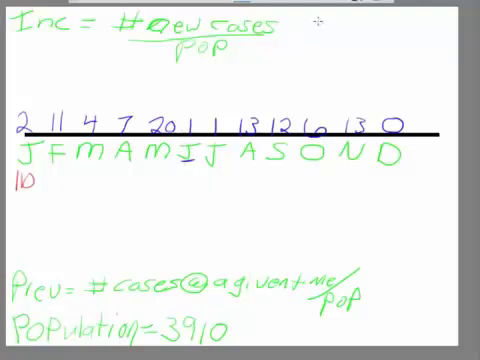
Draw a small tick mark under a month letter on the timeline.
left_click_drag(318, 36, 330, 20)
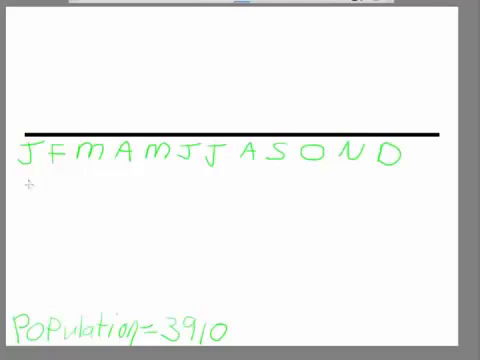
Draw a red line under the months January through June on the timeline.
left_click_drag(20, 180, 196, 180)
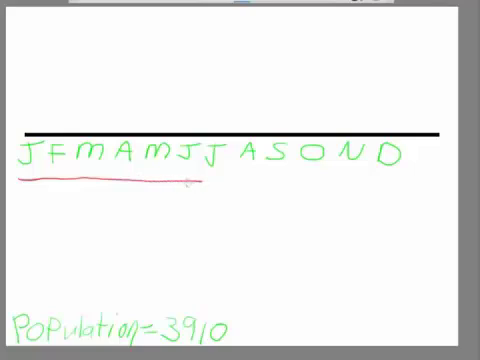